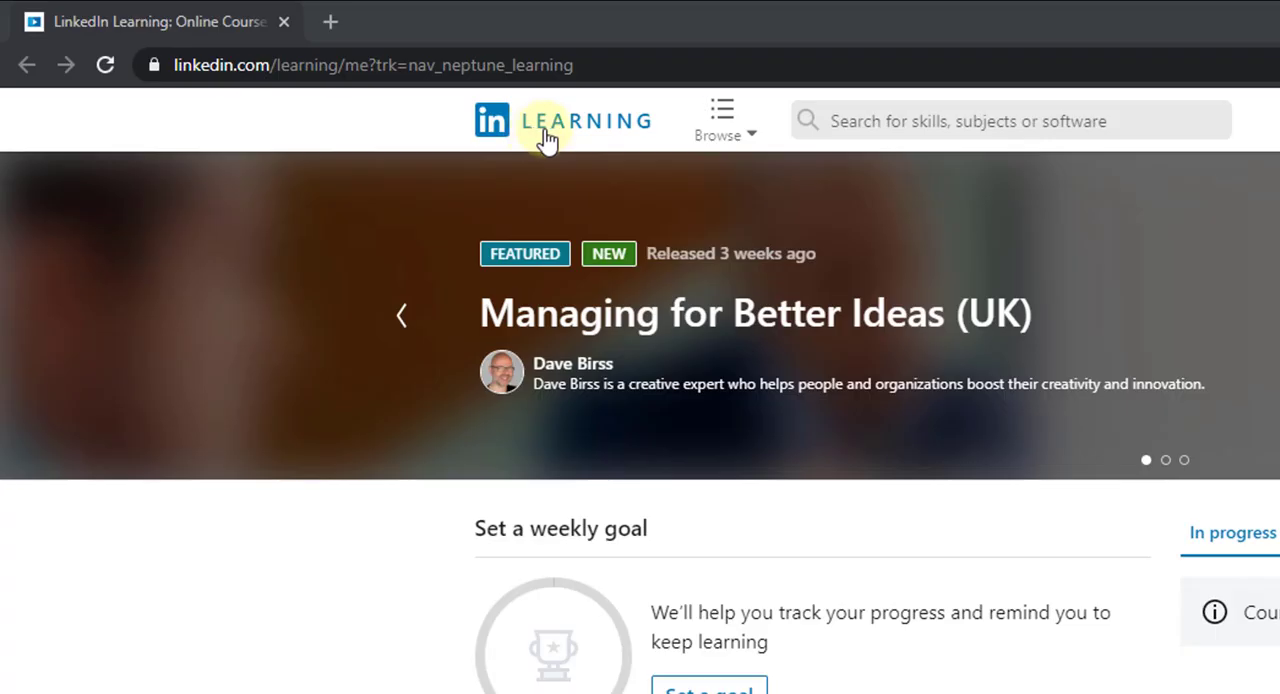
mouse_move(536, 182)
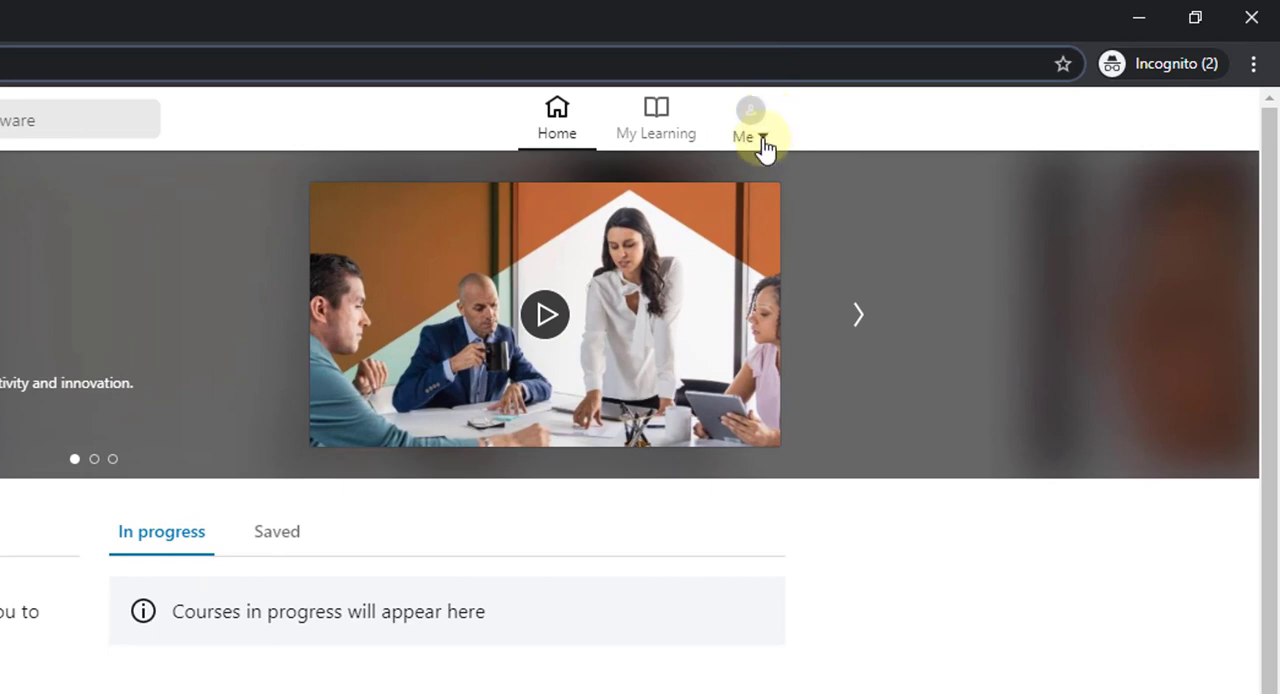
From the Me menu's Settings, manage the Learning Premium account type to reach the Premium overview
click(748, 118)
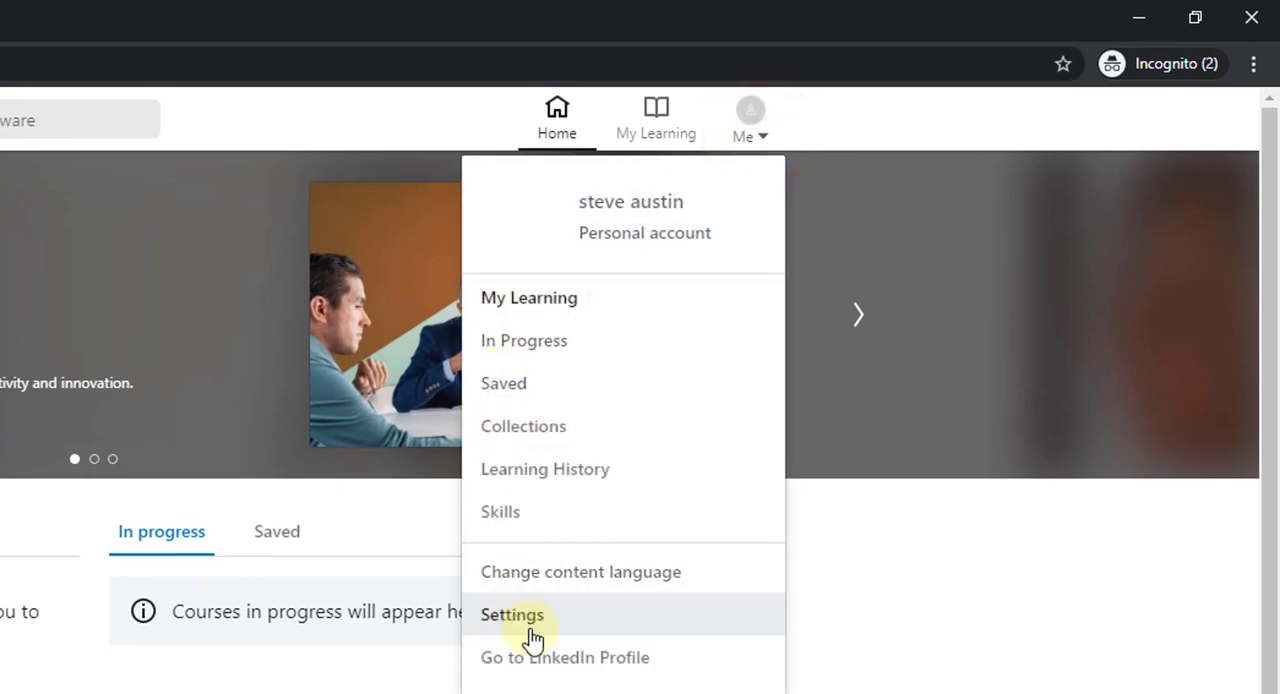
click(512, 614)
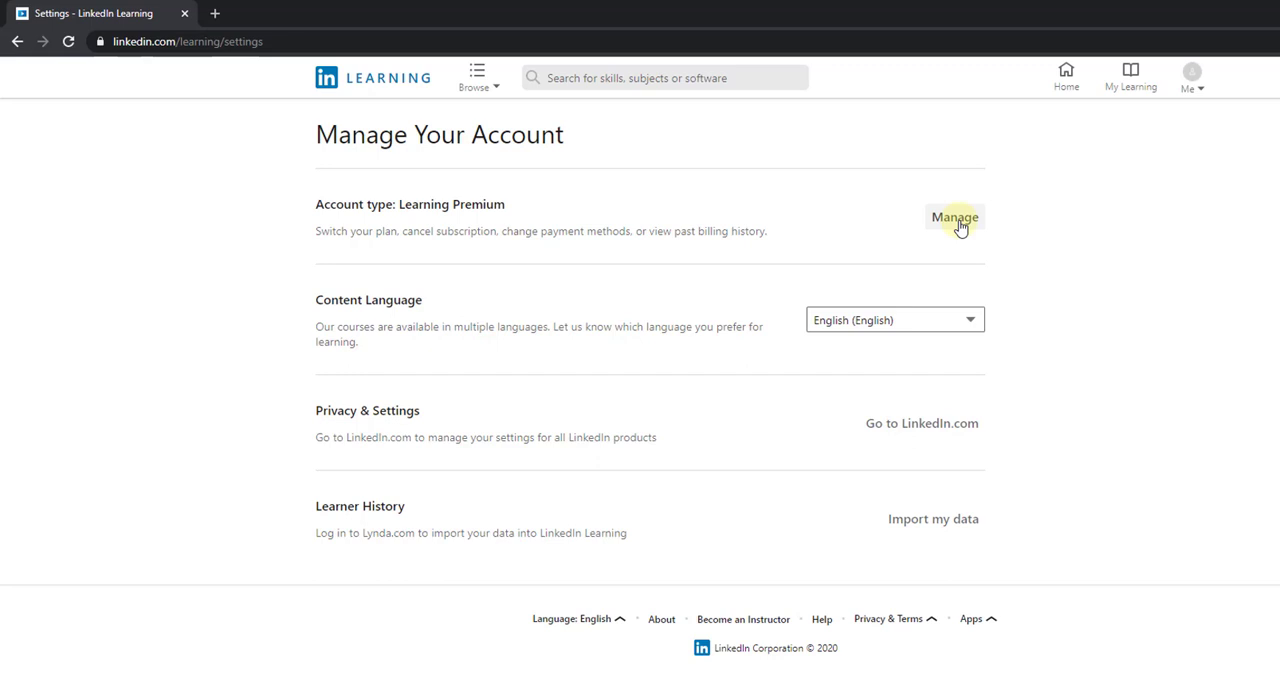
click(954, 216)
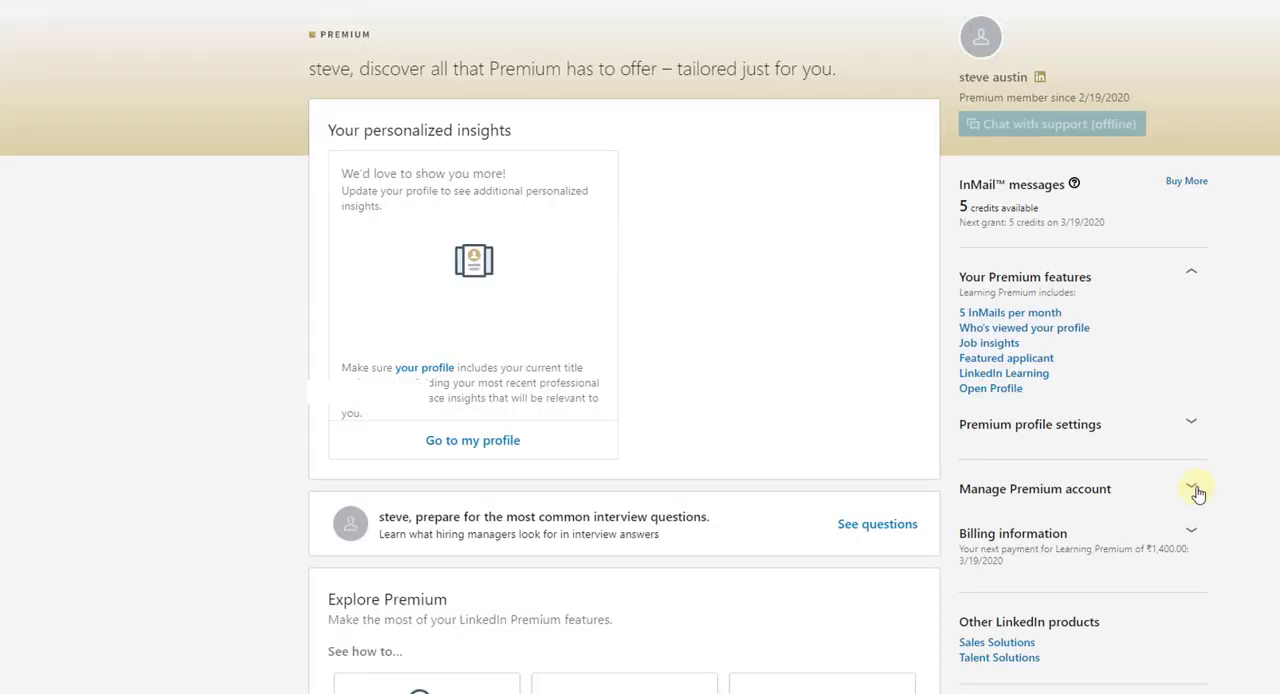
Under Manage Premium account, start cancelling the subscription to reach the Free vs Learning Premium comparison
click(1192, 488)
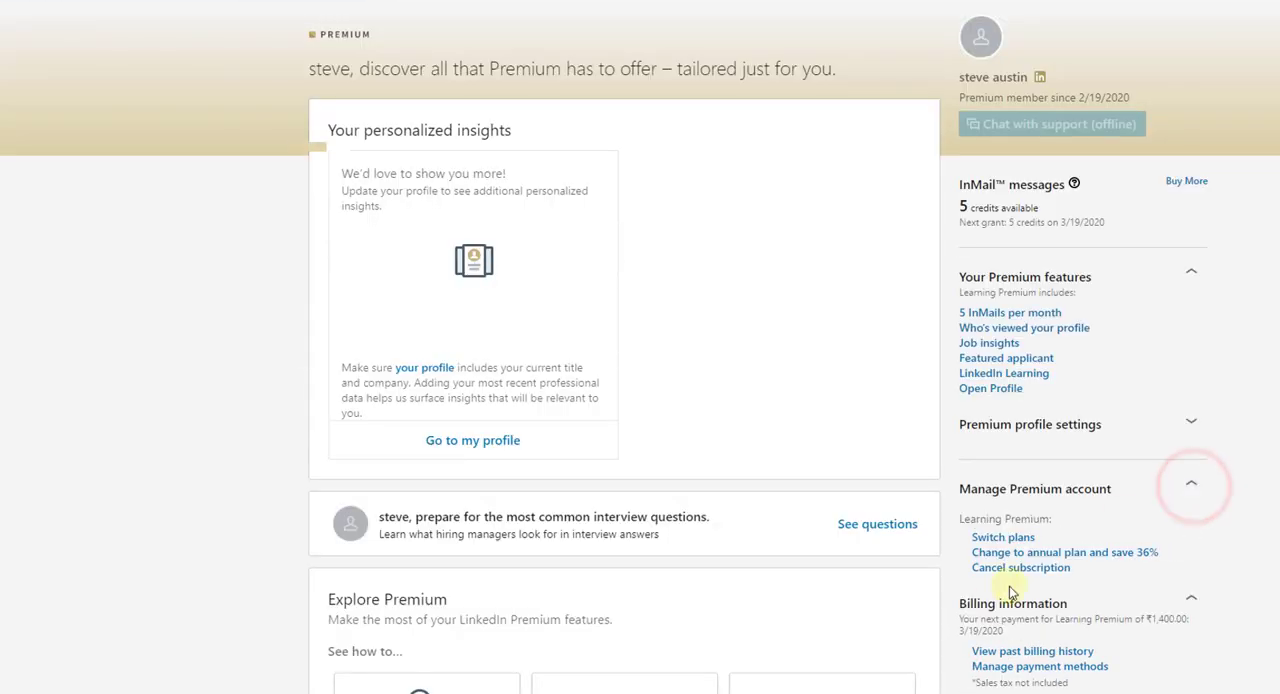
click(1020, 568)
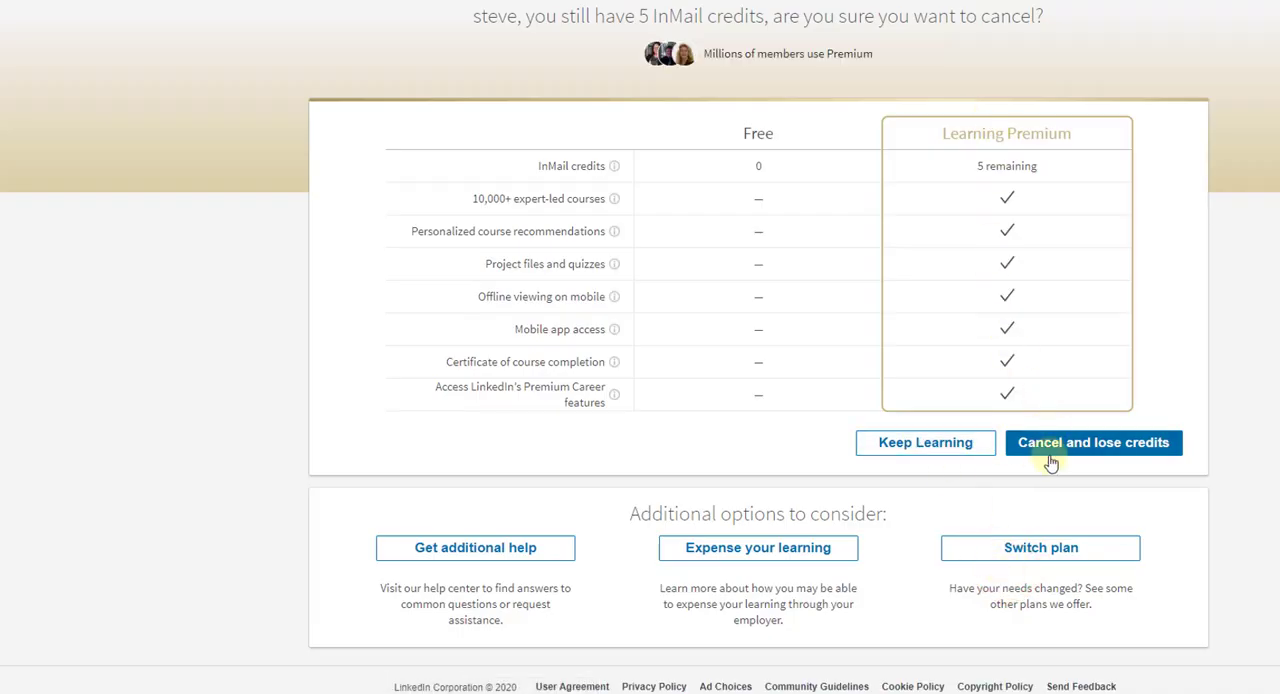
Accept losing the 5 InMail credits, give Other as the reason, and confirm the cancellation
click(1092, 442)
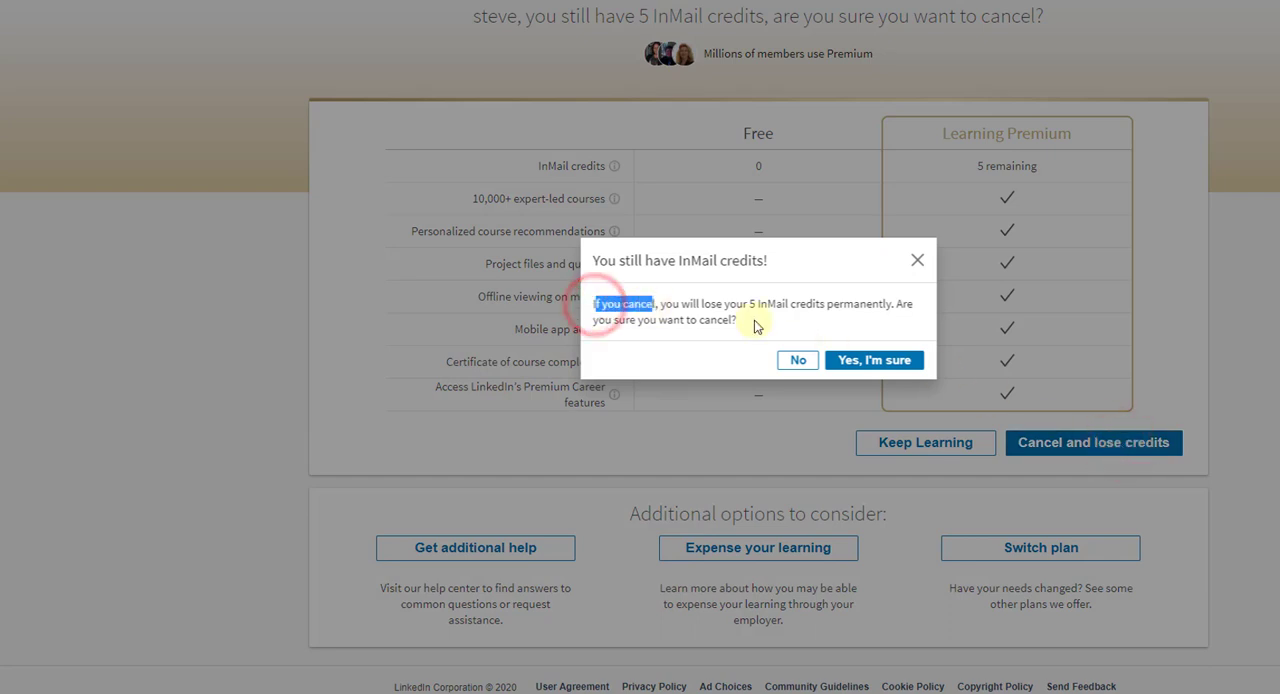
mouse_move(660, 320)
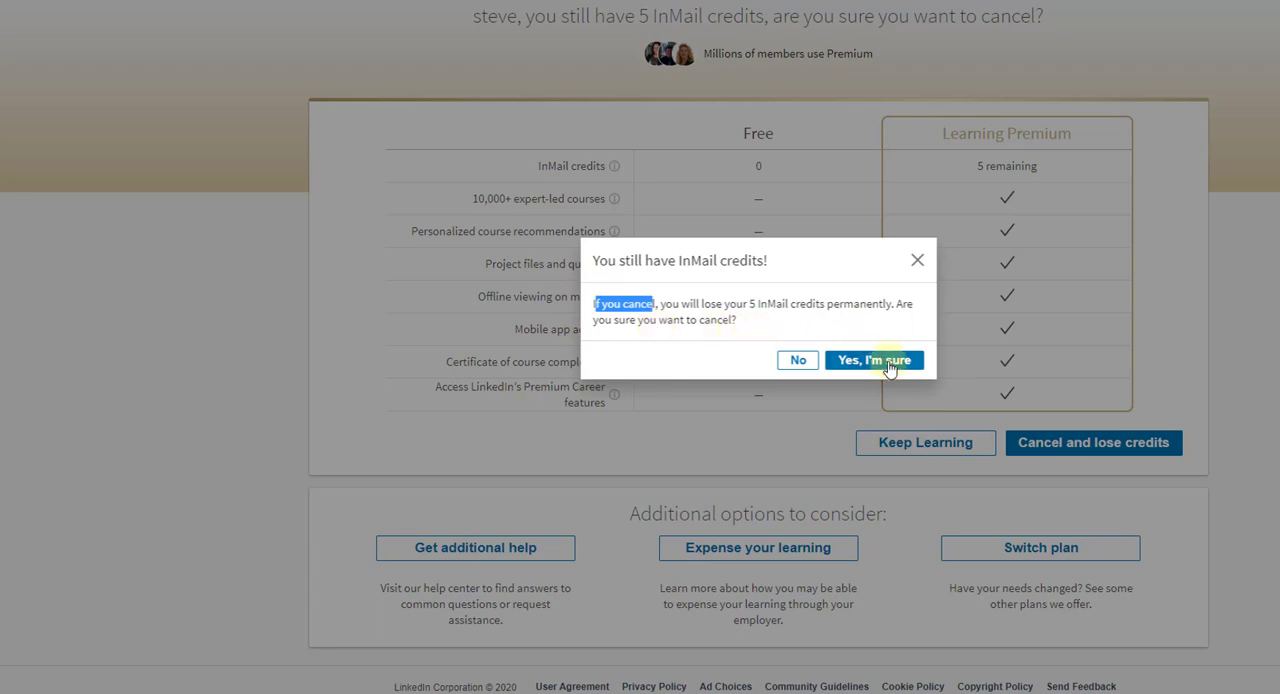
click(872, 360)
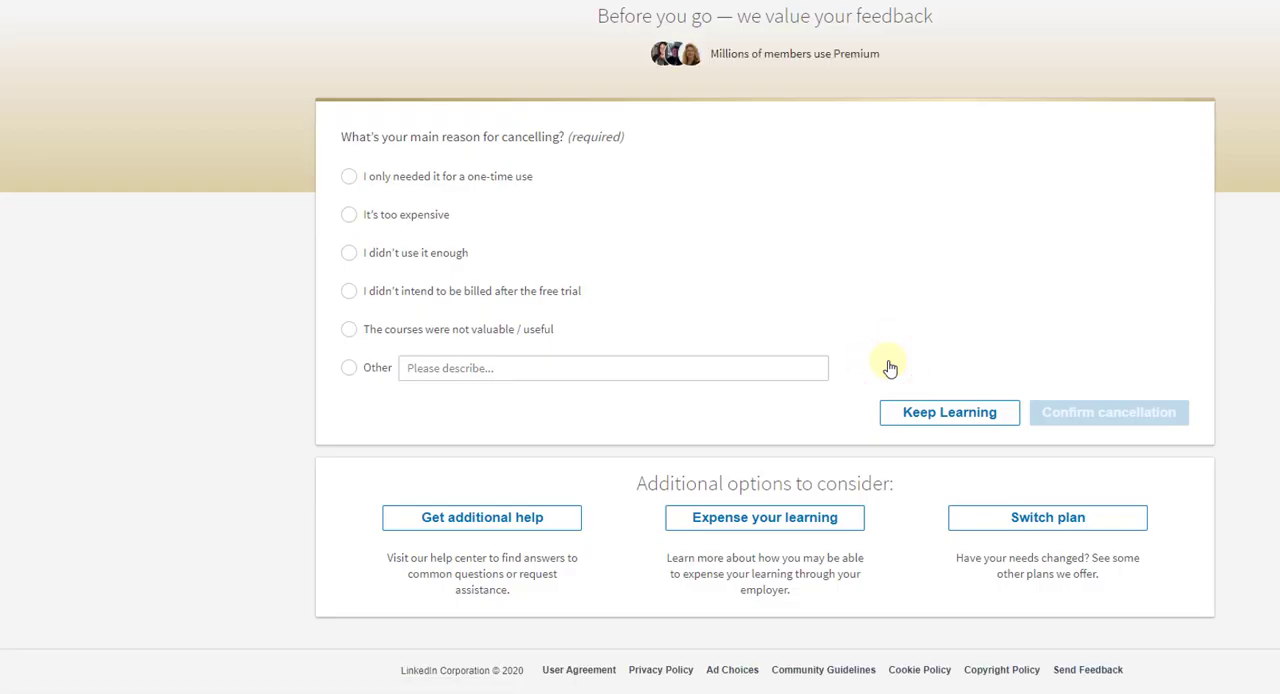
click(348, 366)
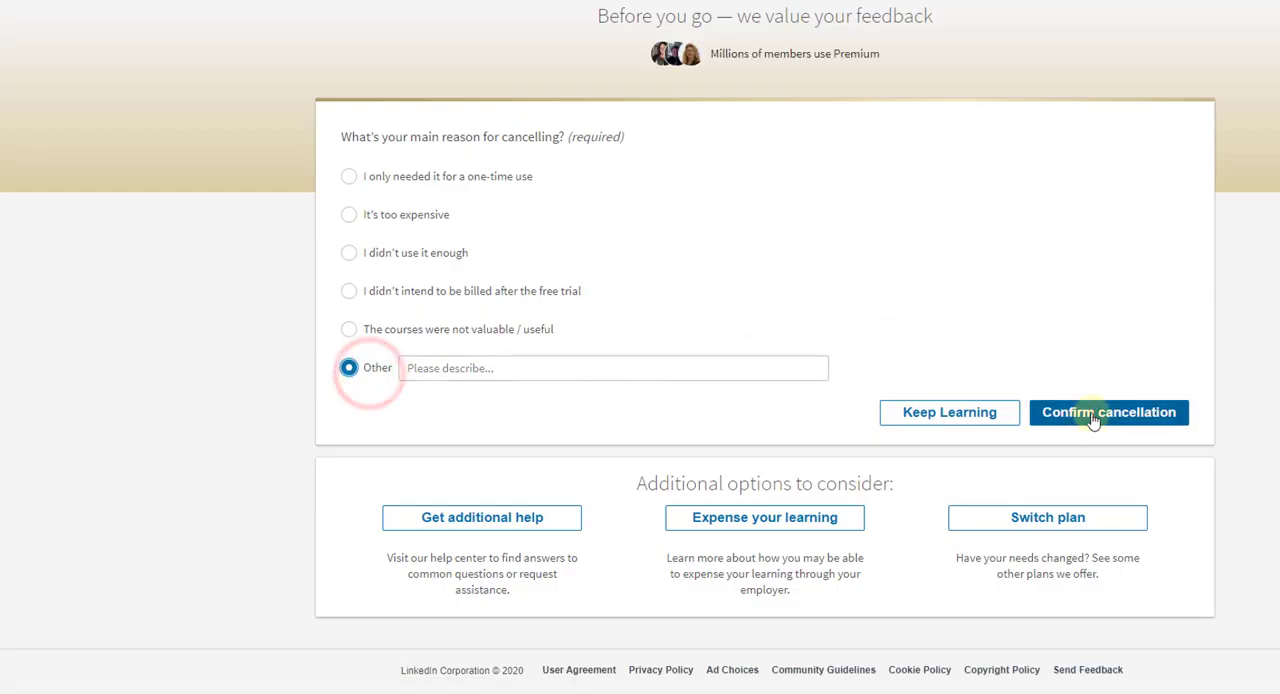
click(1108, 412)
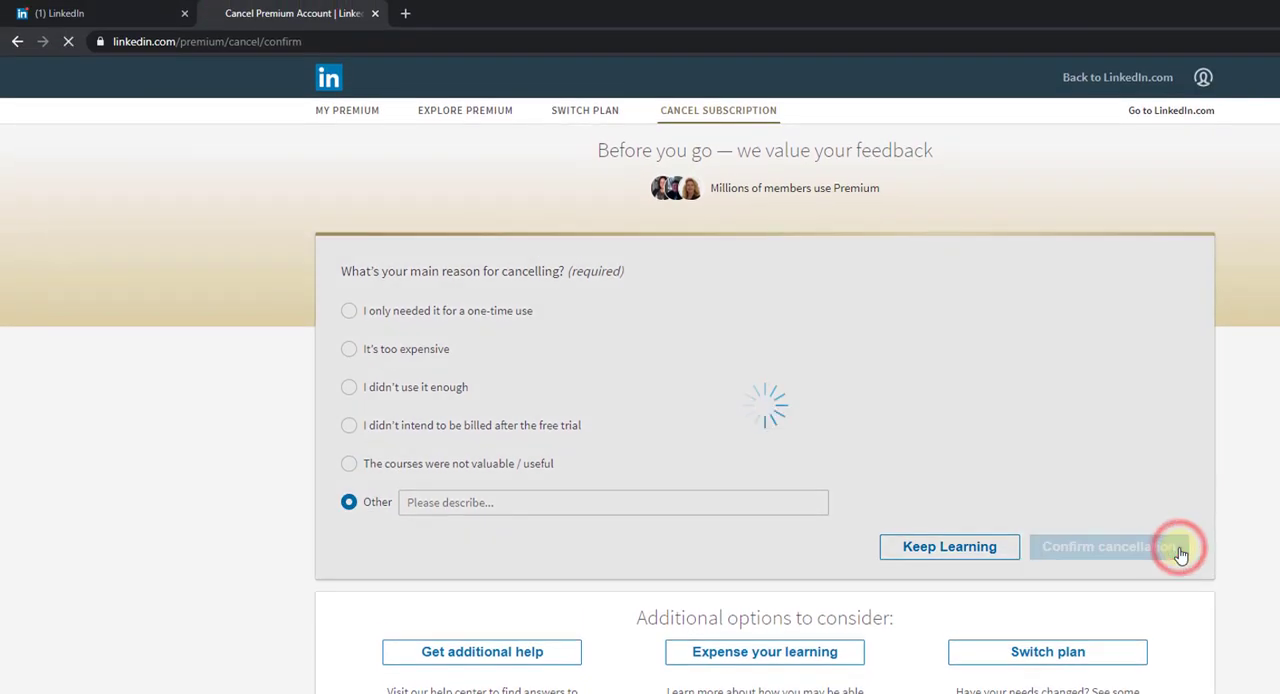
click(1100, 546)
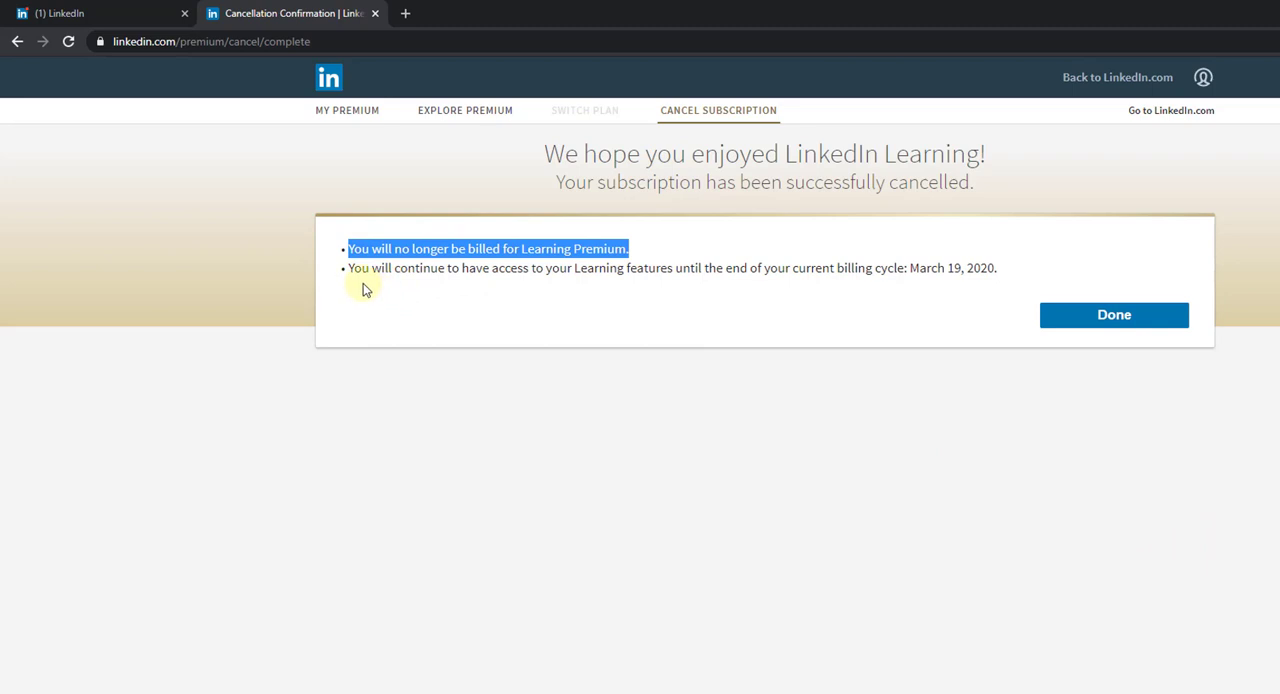
mouse_move(786, 304)
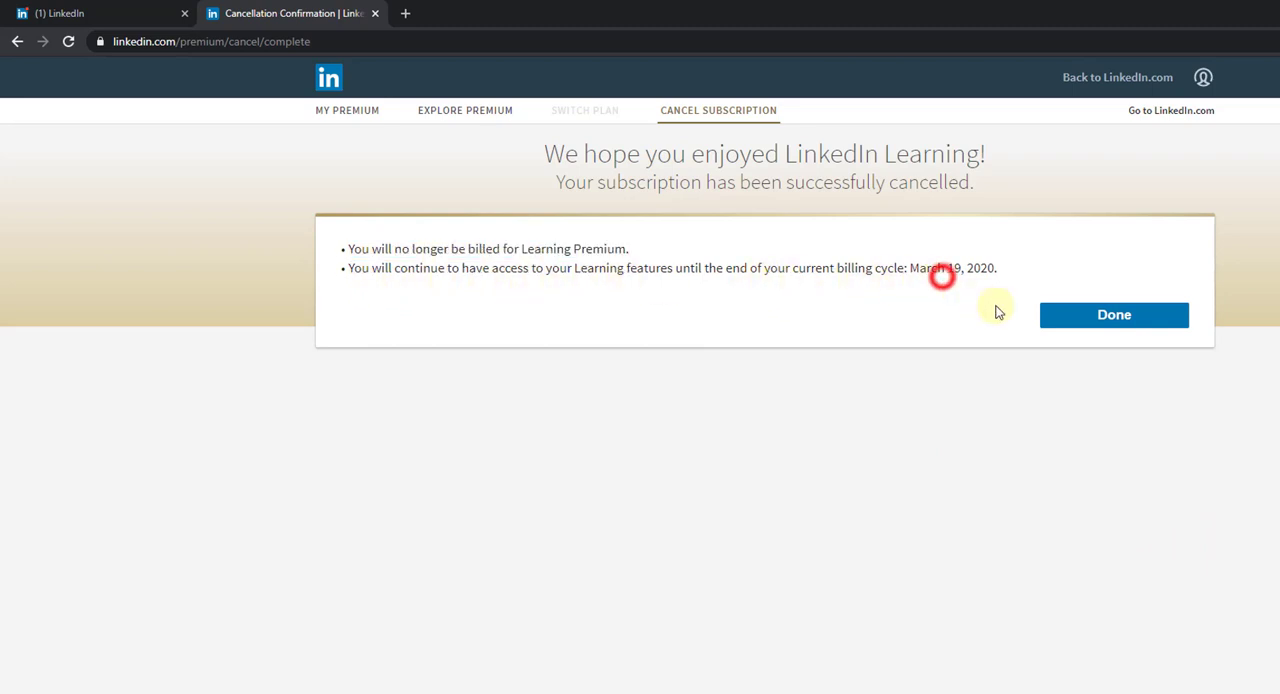
mouse_move(896, 308)
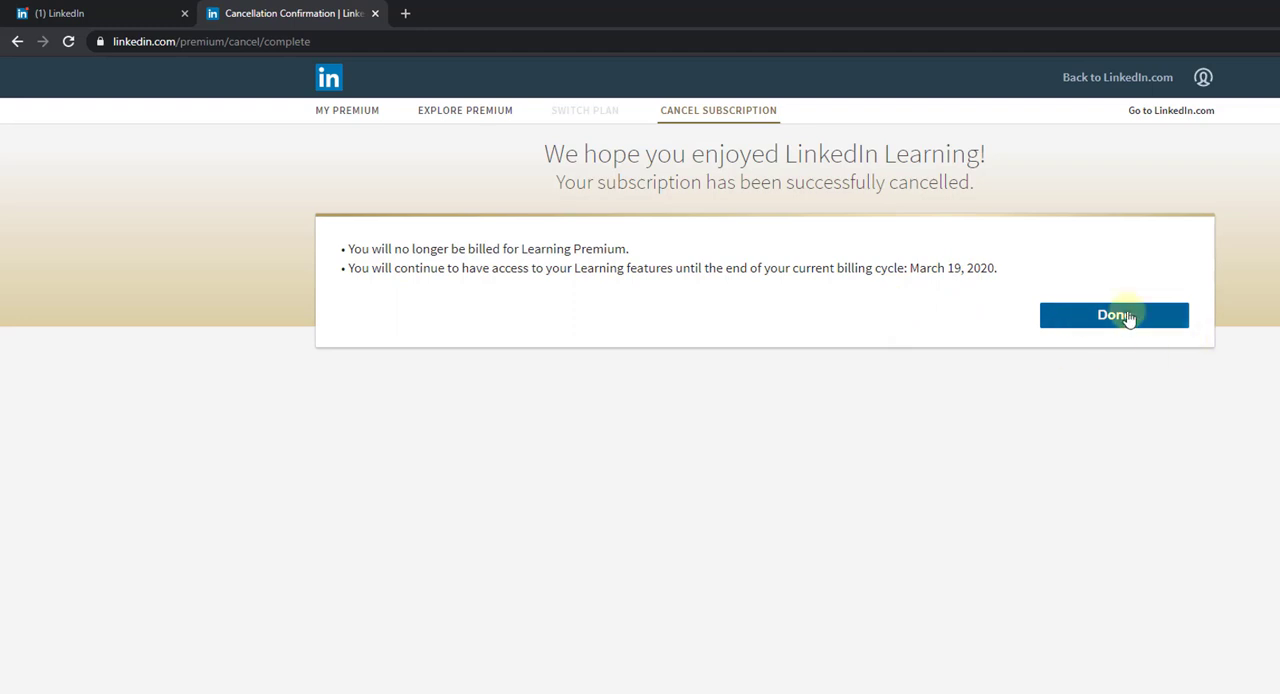
Finish with Done on the cancellation confirmation and return to the LinkedIn home feed
click(1112, 316)
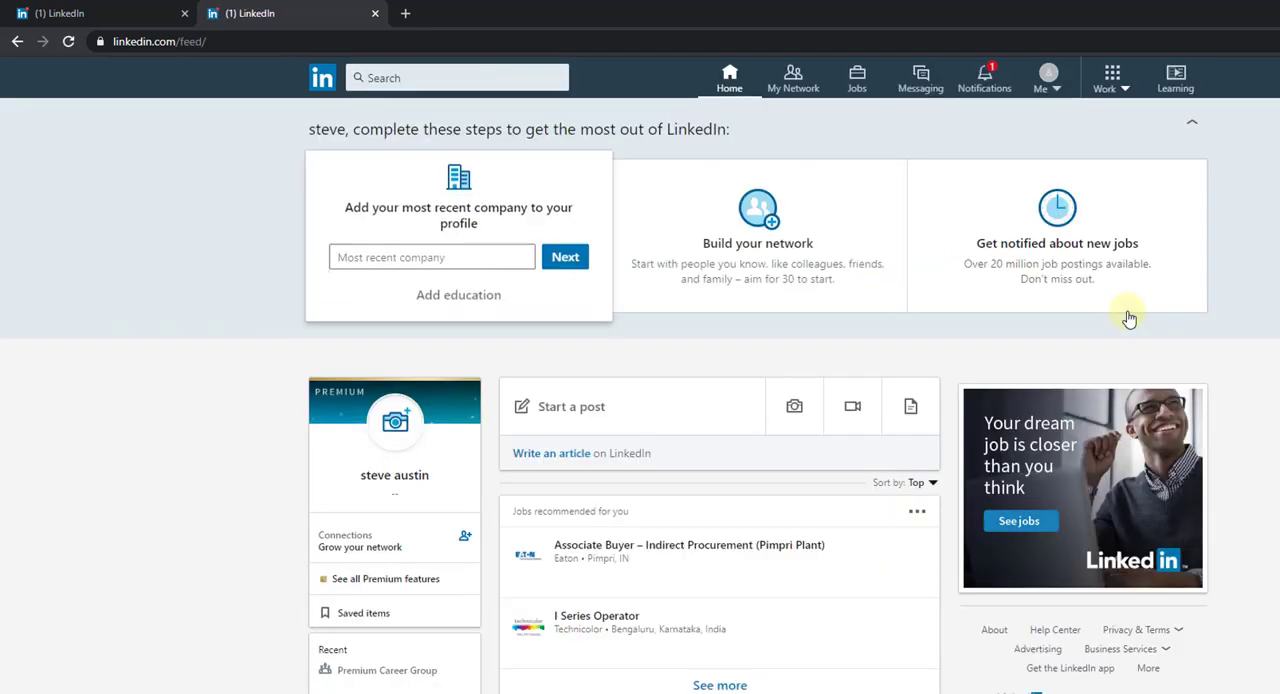